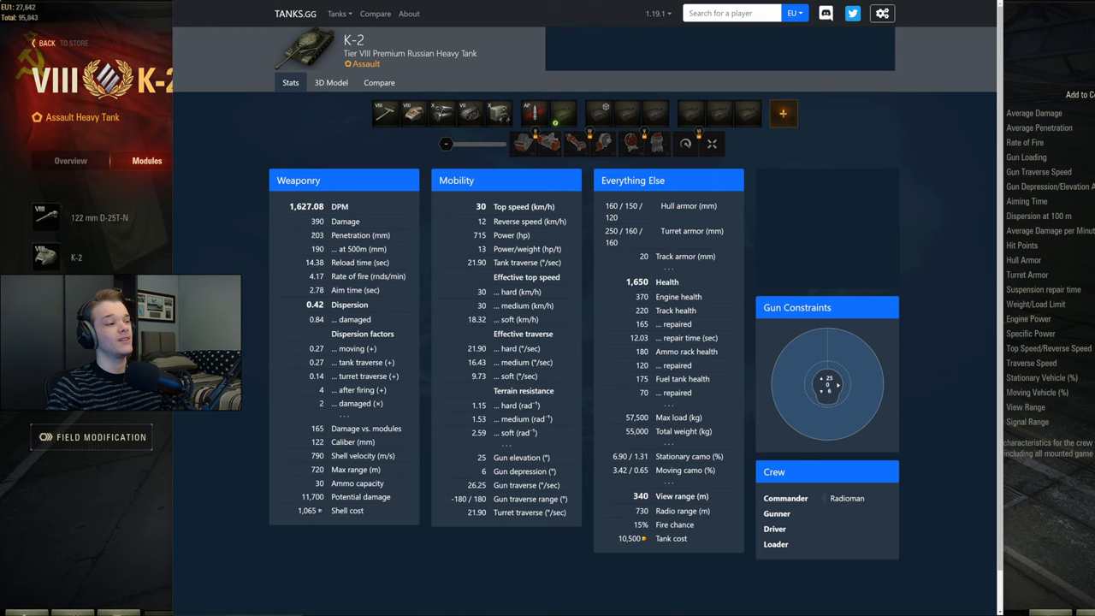
pyautogui.moveTo(534, 112)
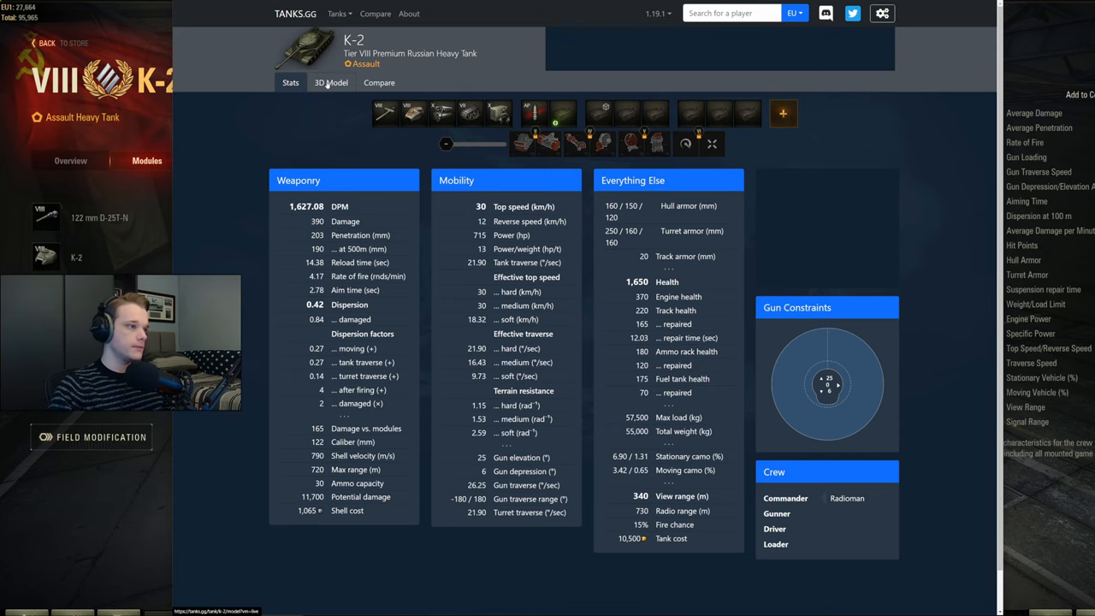
# Switch the K-2 page from base stats to the 3D armor model view.
pyautogui.click(330, 83)
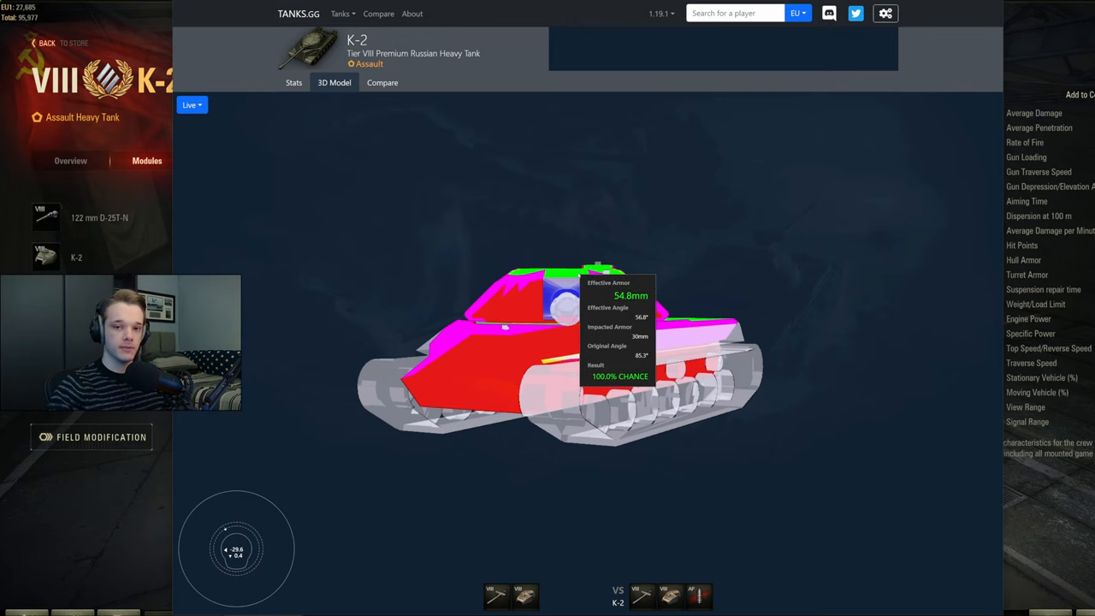
pyautogui.moveTo(620, 246)
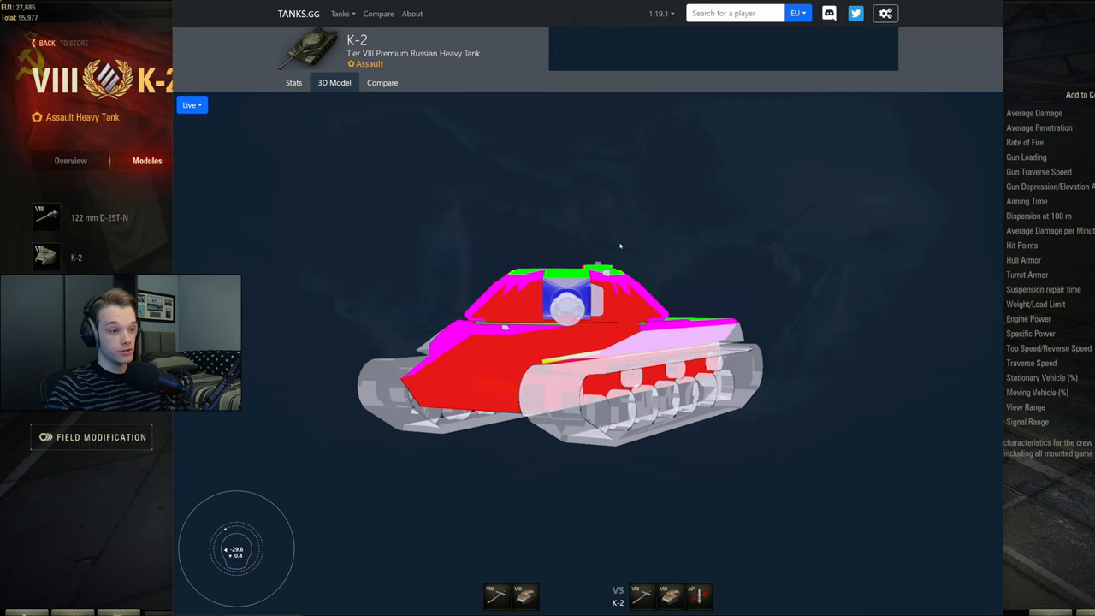
pyautogui.moveTo(599, 274)
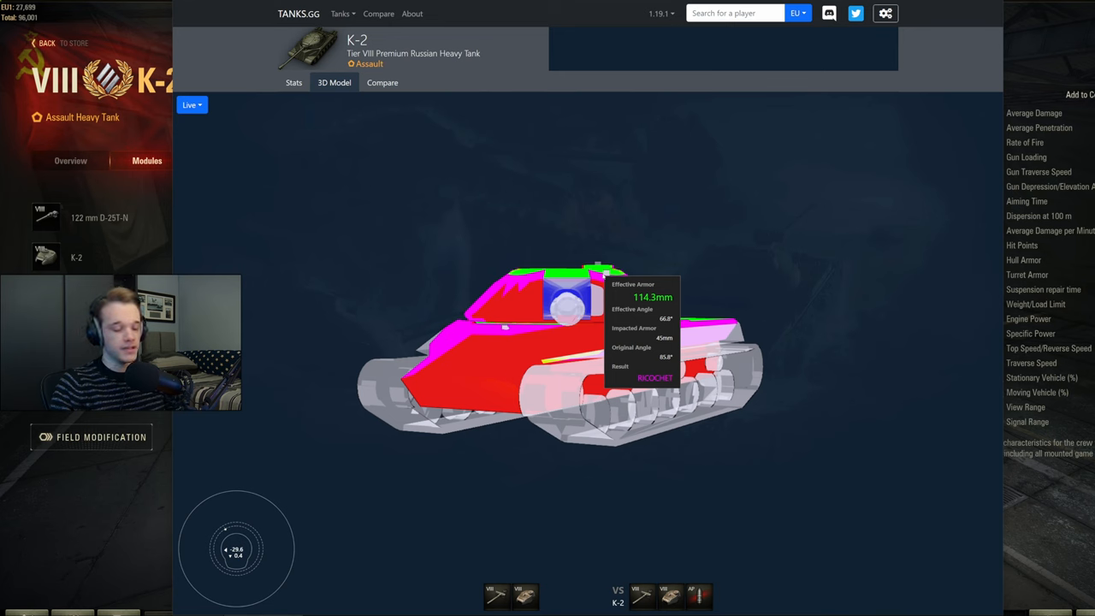
# Return to the K-2 Stats tab to see fully equipped figures, including 1,986.01 DPM.
pyautogui.click(294, 82)
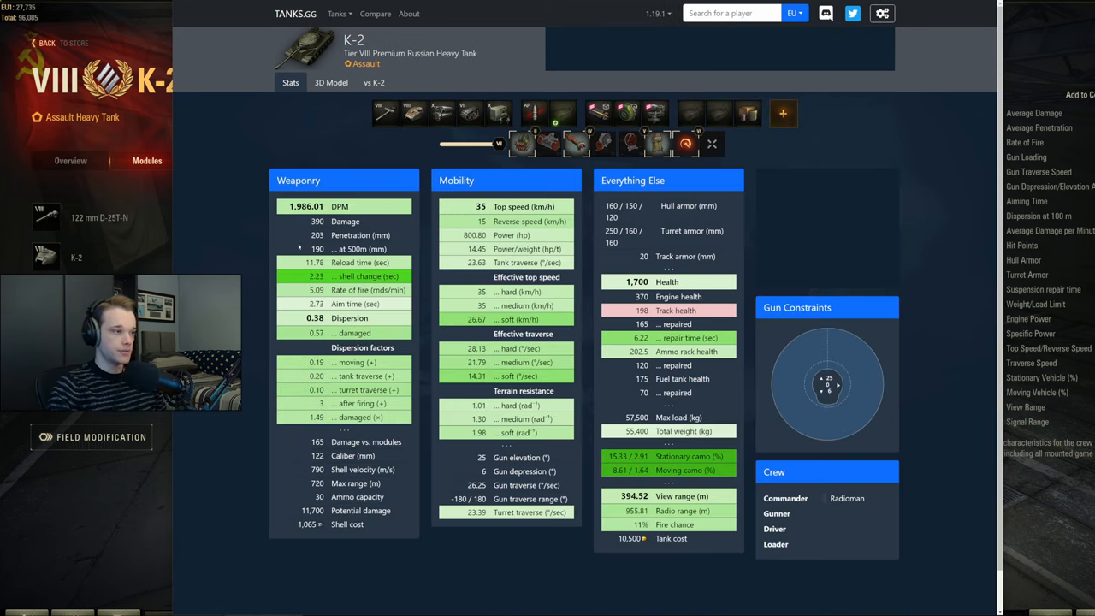